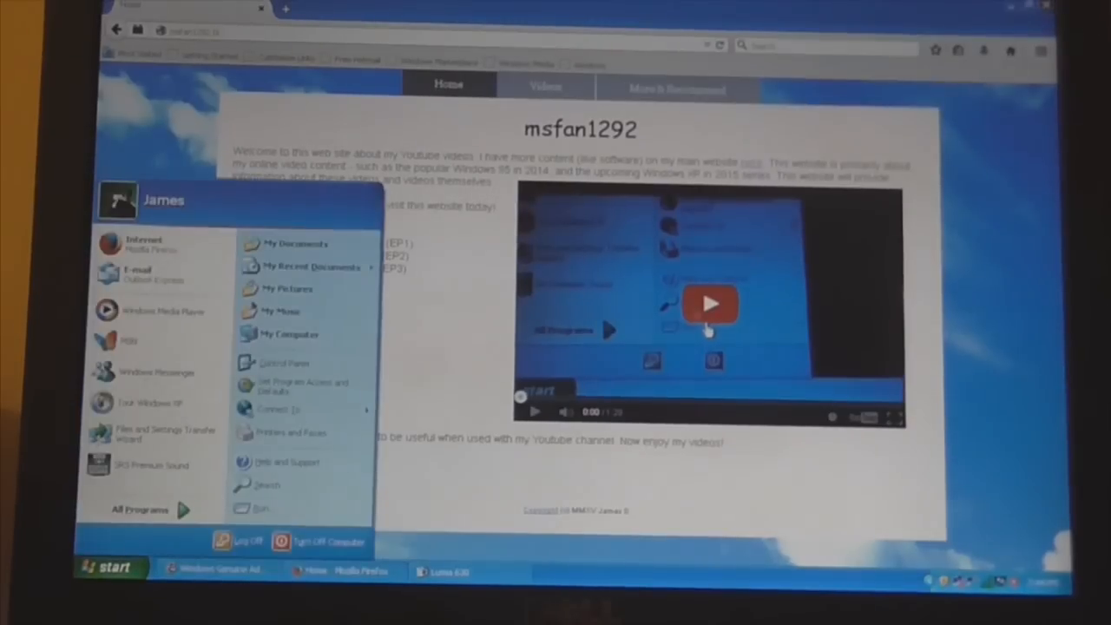
mouse_move(287, 333)
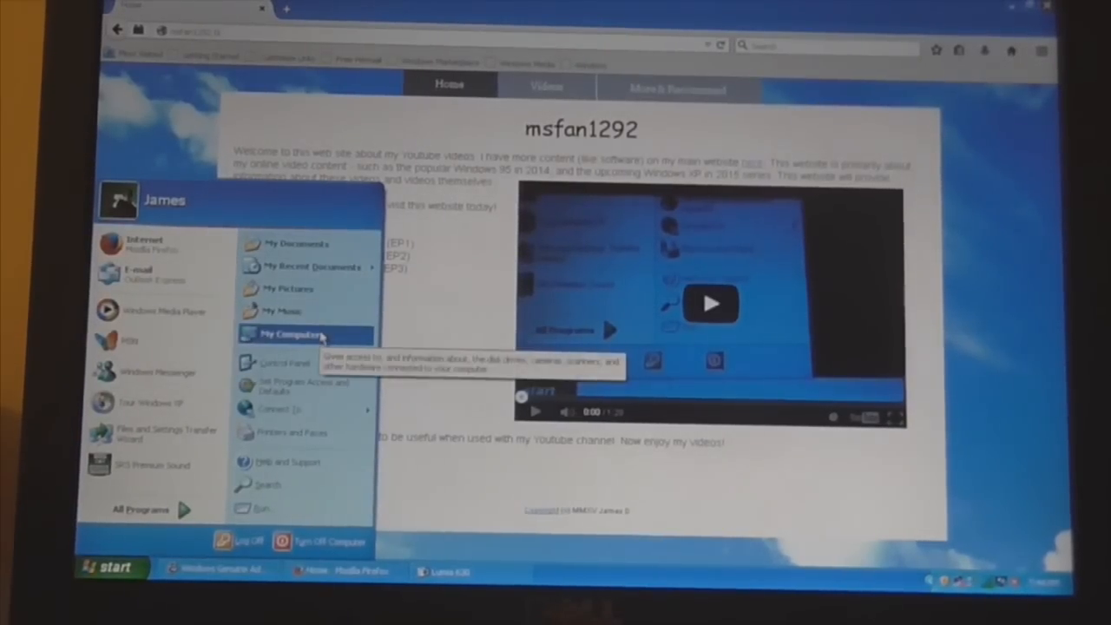
Open My Computer and select Local Disk (E:) to show its details.
left_click(286, 333)
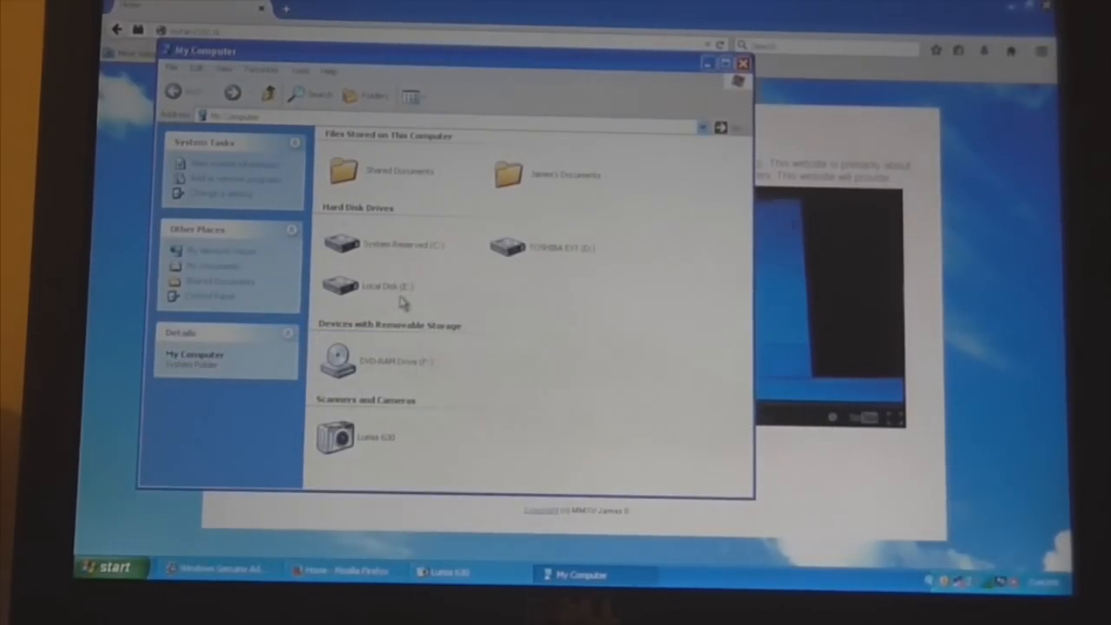
left_click(385, 284)
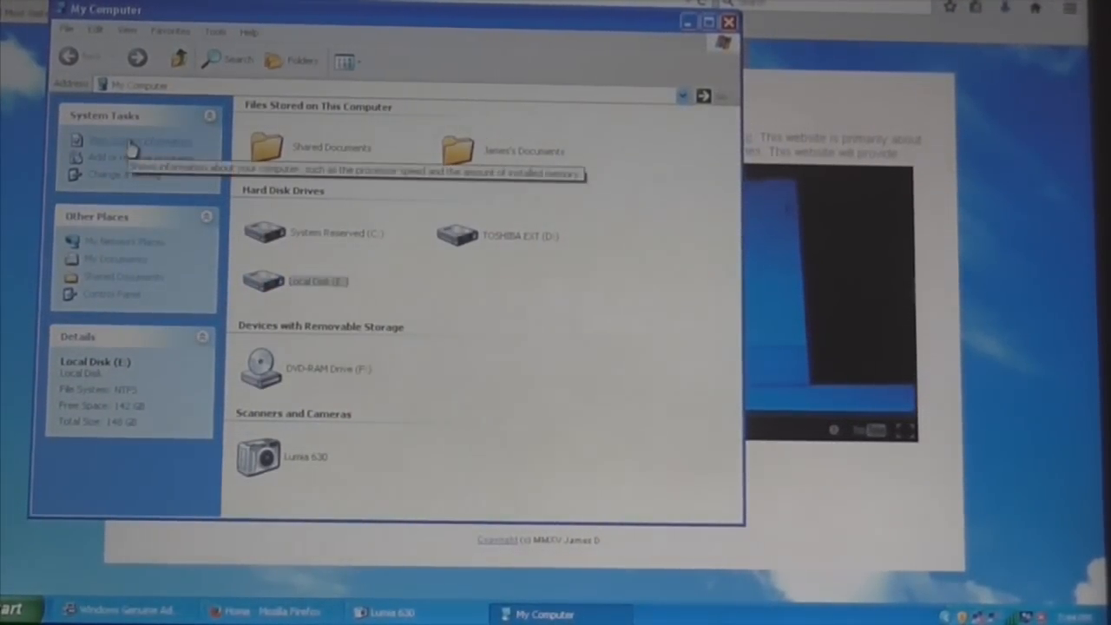
left_click(130, 140)
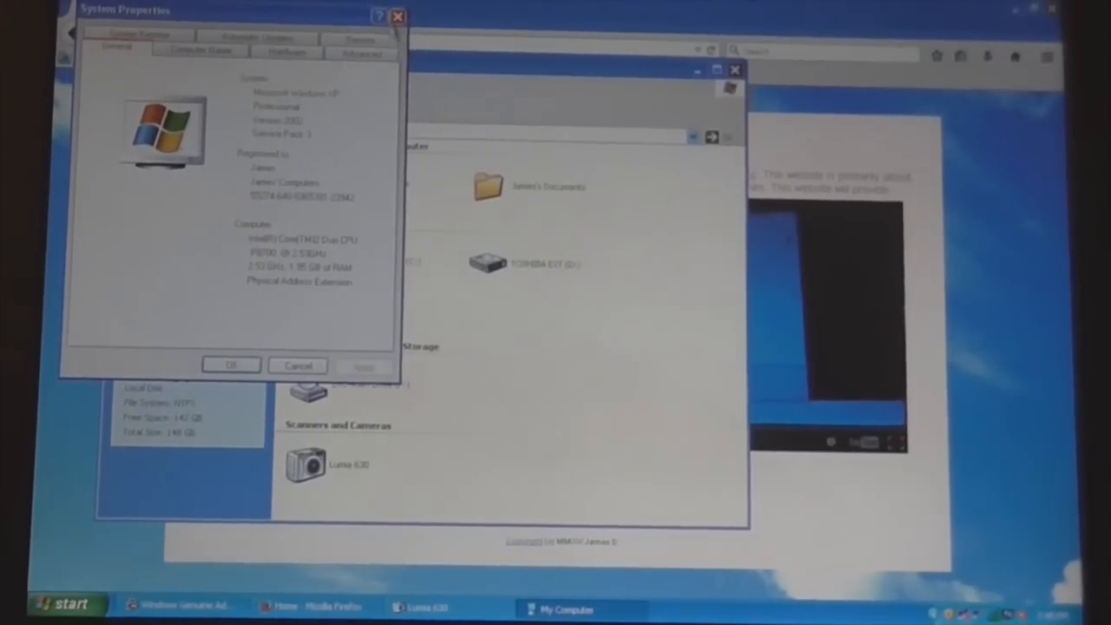
left_click(396, 16)
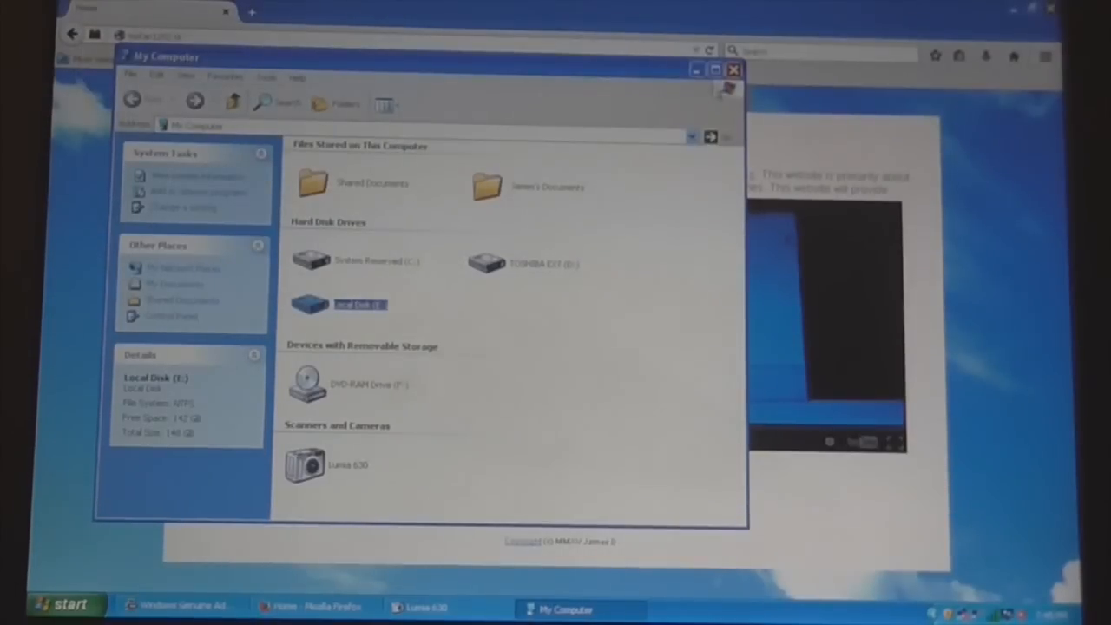
Return to the Dell support tab and list OptiPlex models under Desktops & All-in-Ones.
left_click(733, 69)
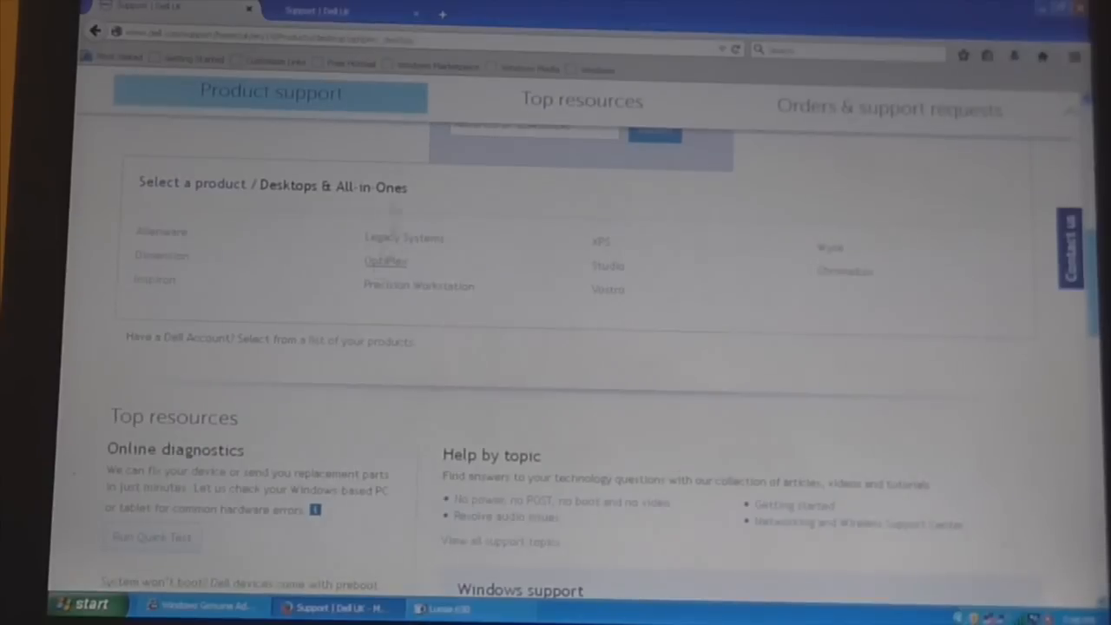
left_click(386, 261)
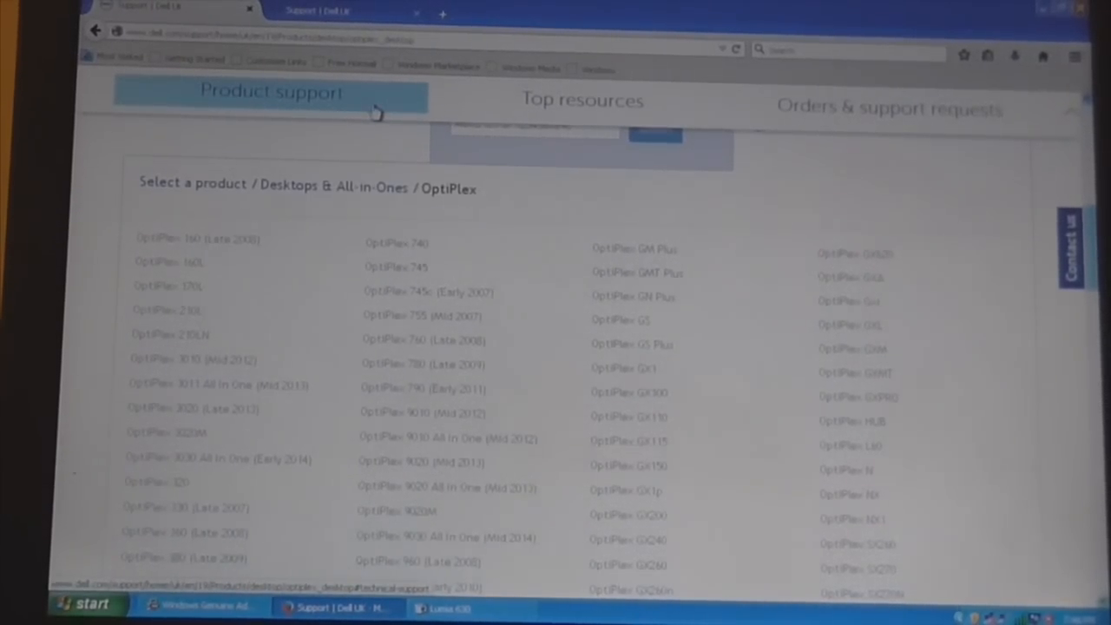
Scroll the OptiPlex model list to reveal more variants such as the 9010.
scroll("down", 3)
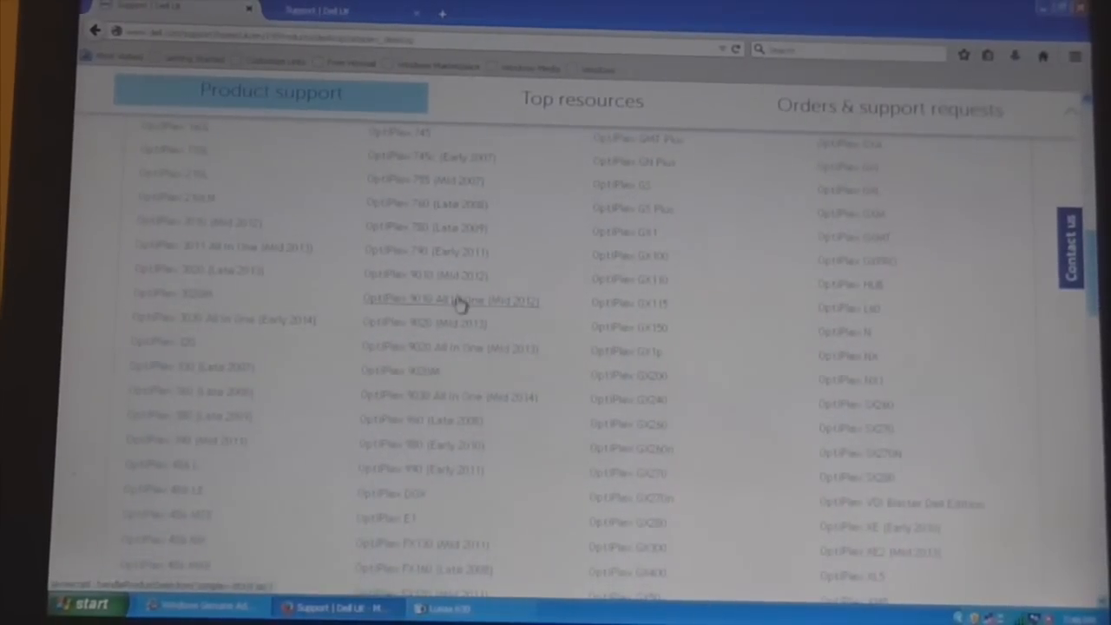
mouse_move(425, 324)
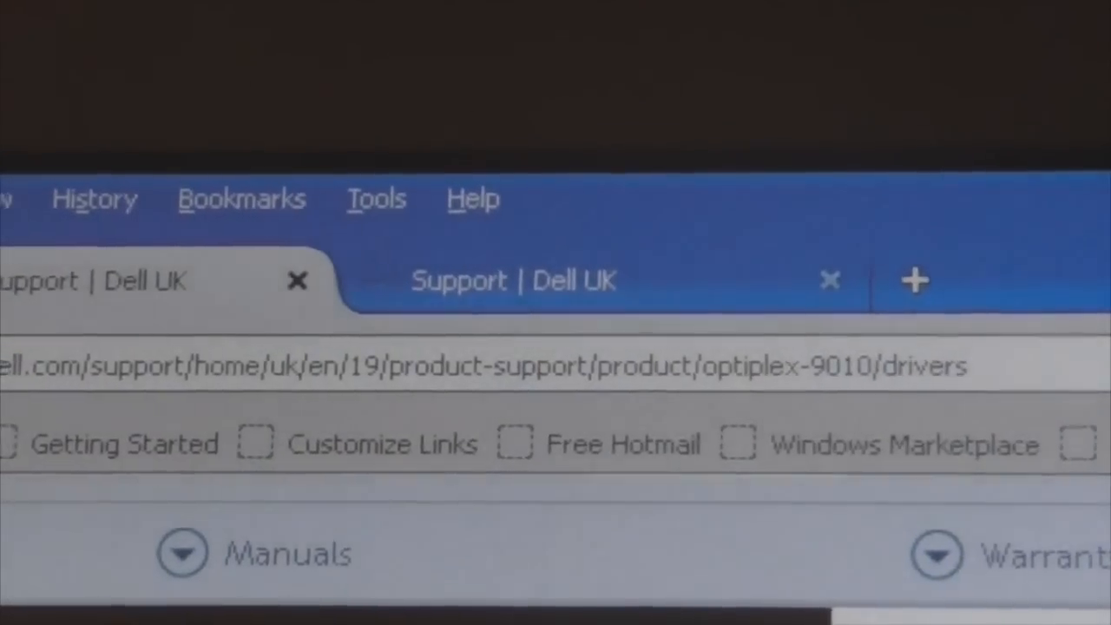
Scroll through the OptiPlex 9010 Drivers & downloads page and back up.
scroll("down", 3)
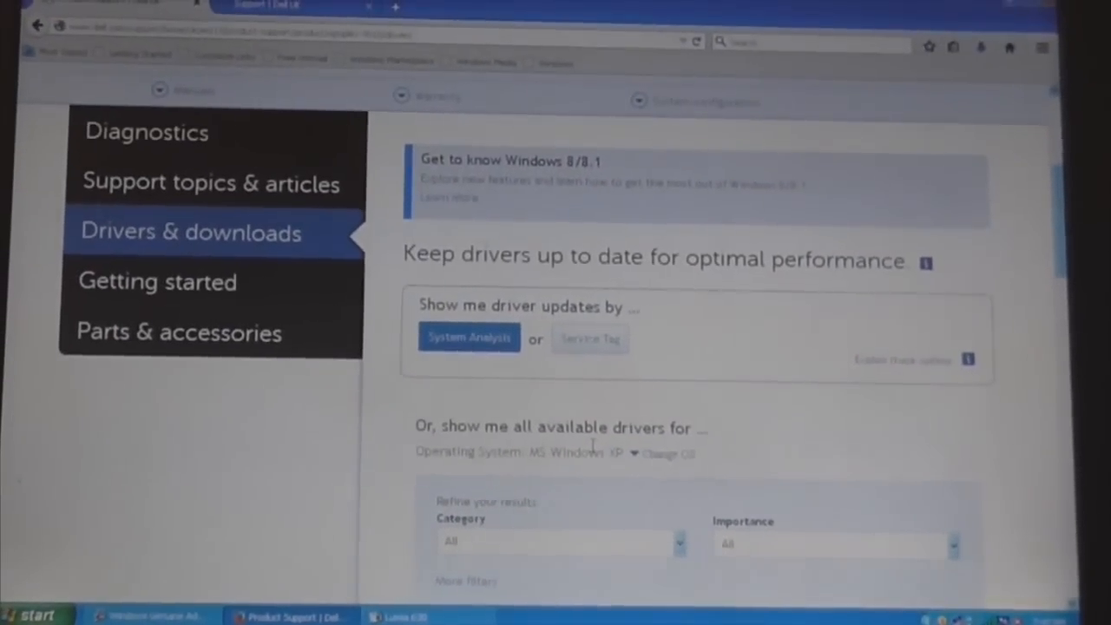
scroll("up", 3)
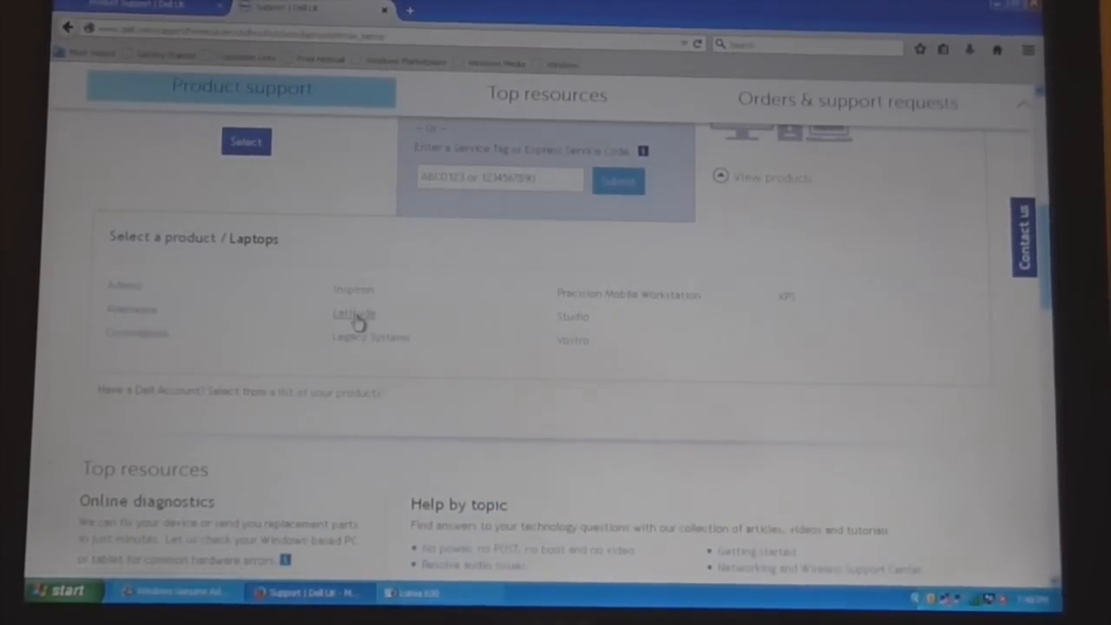
List the Latitude laptop models and scroll through them.
left_click(354, 312)
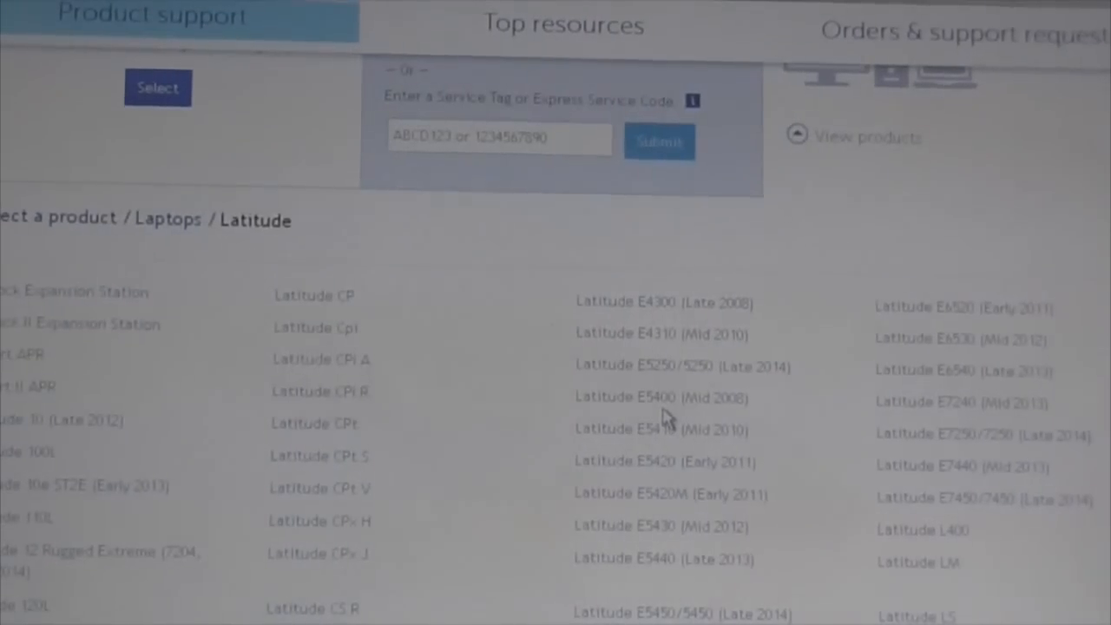
scroll("down", 3)
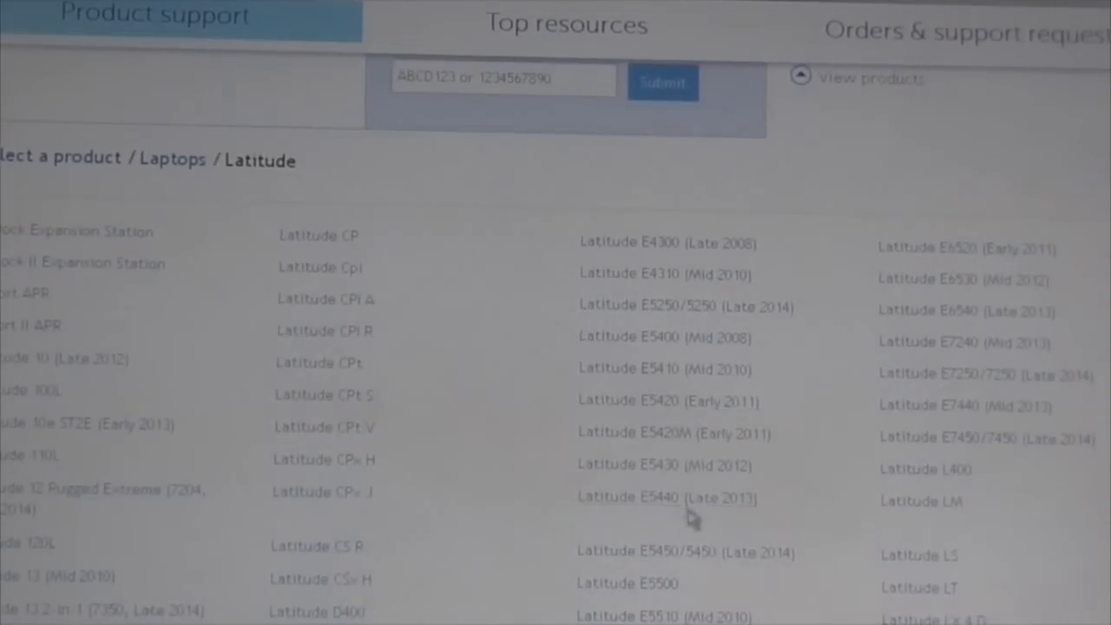
Bring up link options for the Latitude E5430 entry and scroll the list back up.
right_click(628, 465)
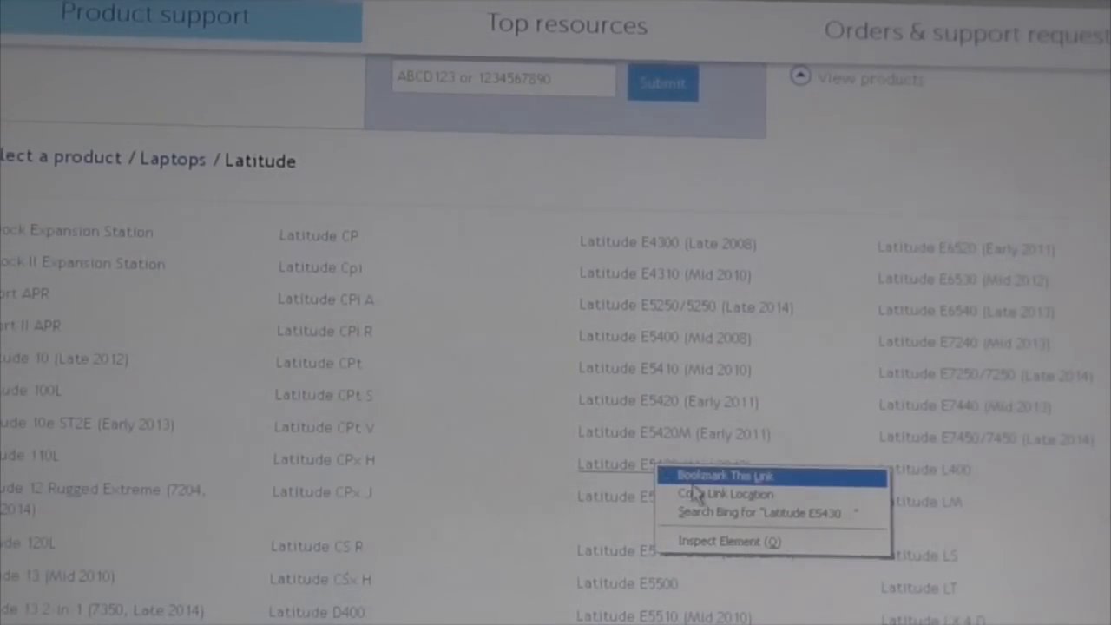
mouse_move(702, 494)
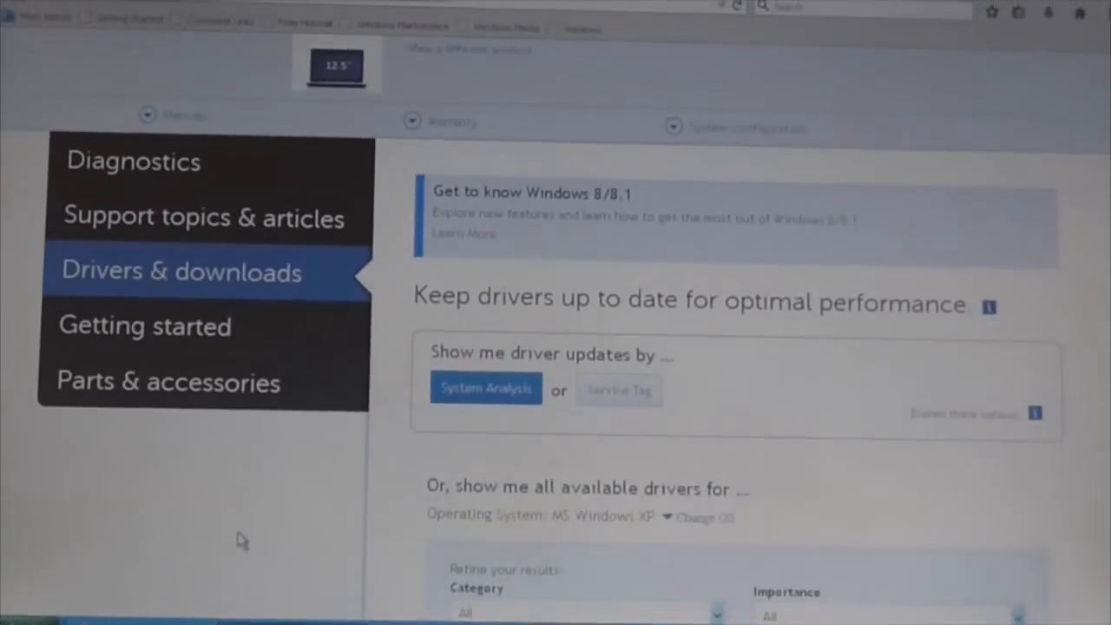
scroll("up", 3)
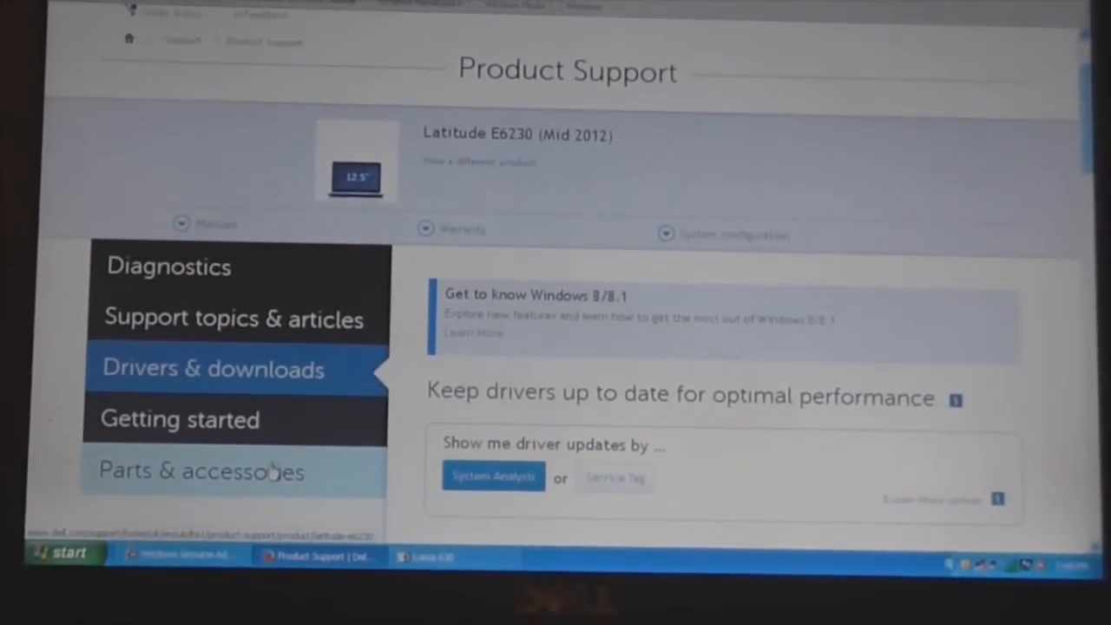
Show the Latitude E5430 (Mid 2012) Product Support page with its Diagnostics section.
left_click(167, 265)
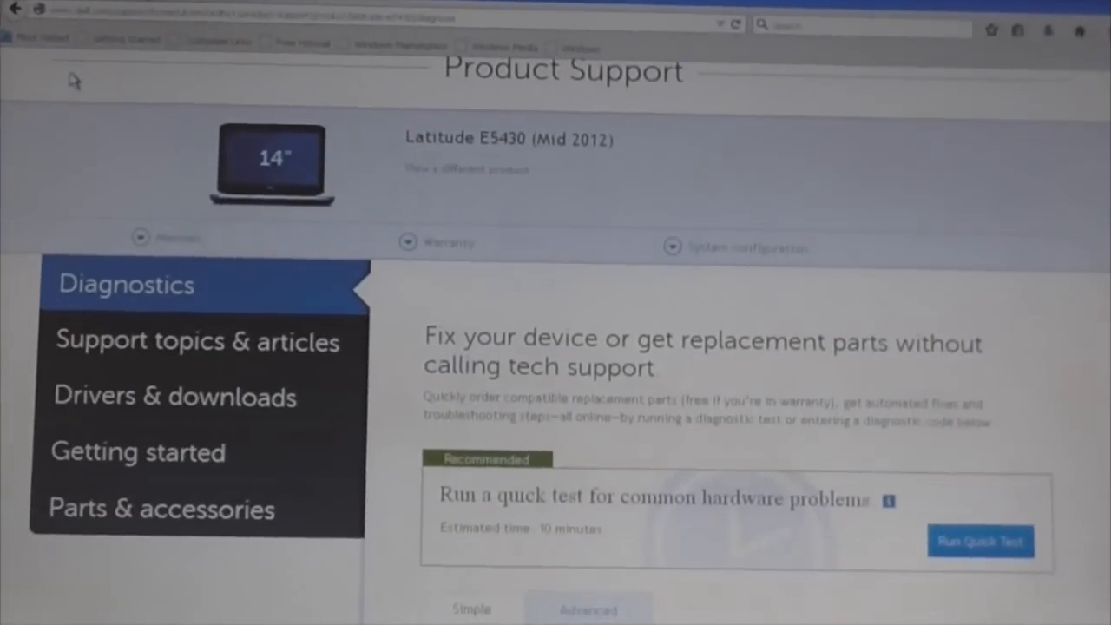
left_click(173, 396)
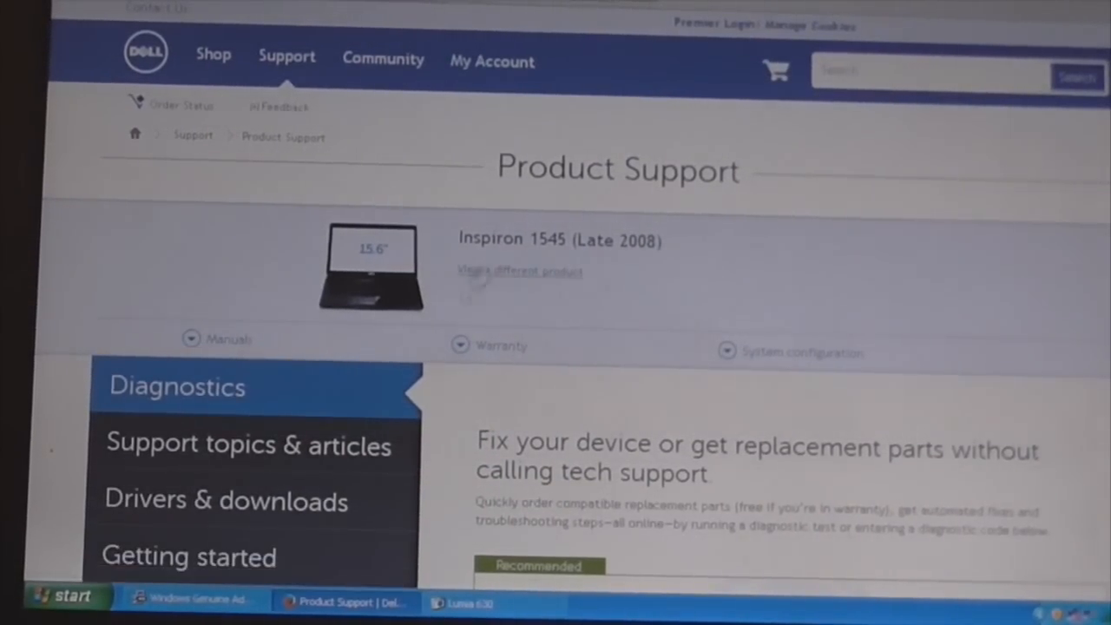
mouse_move(225, 499)
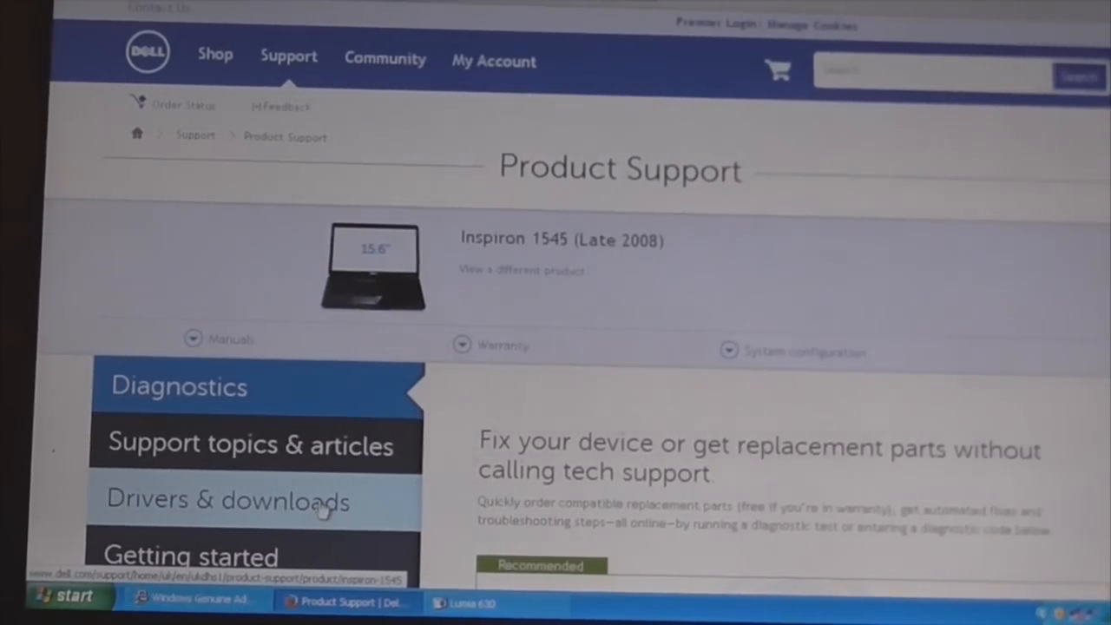
Show Drivers & downloads for the Inspiron 1545 and scroll to the Windows XP driver options.
left_click(229, 500)
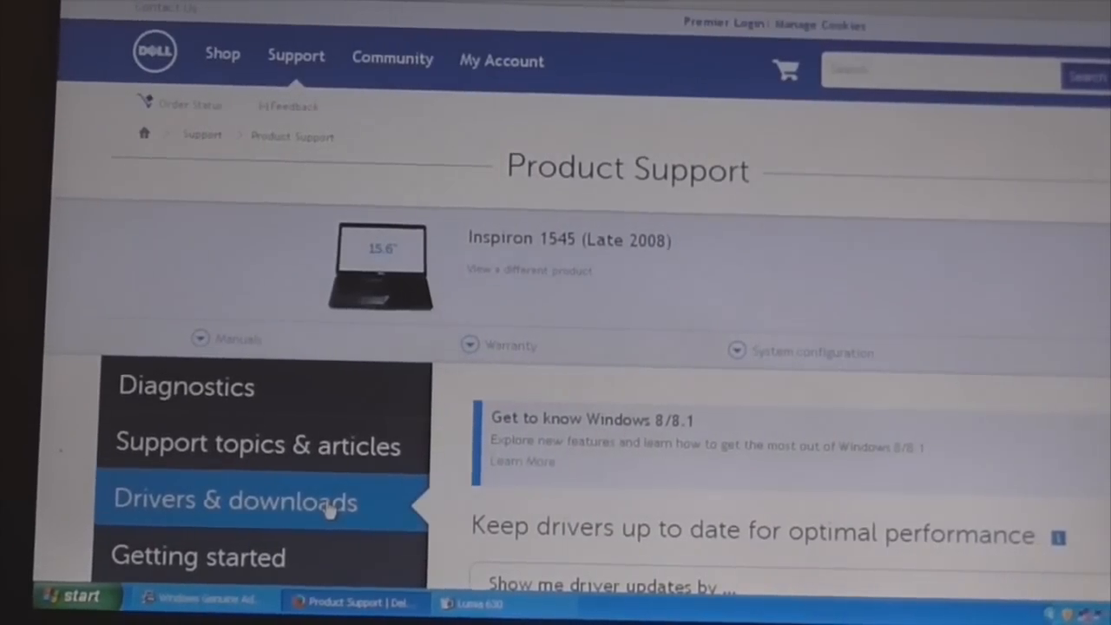
scroll("down", 3)
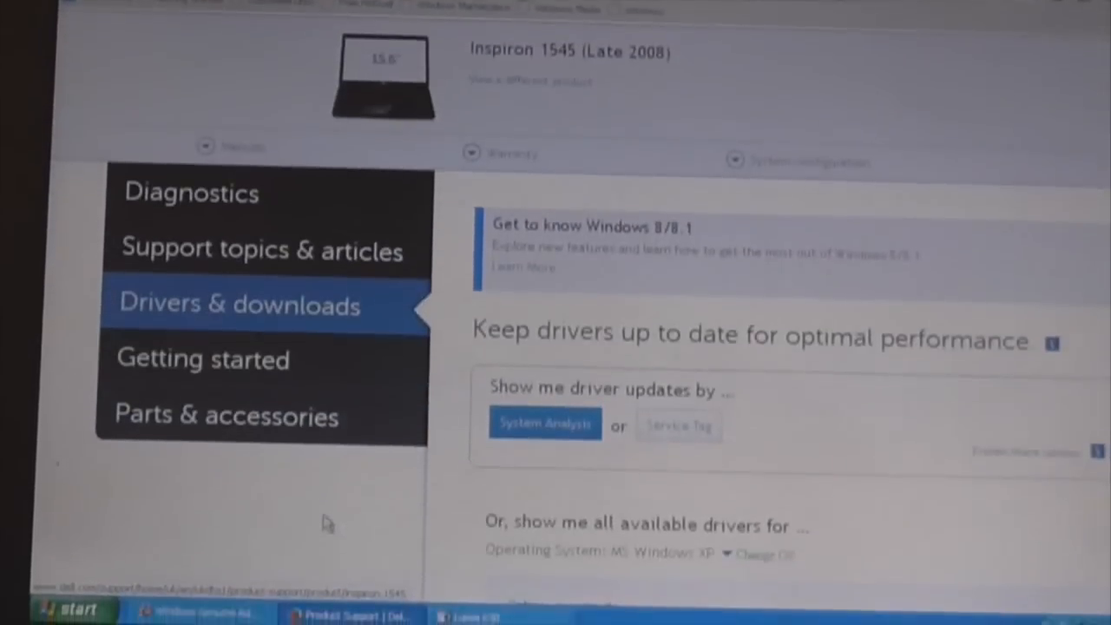
scroll("down", 3)
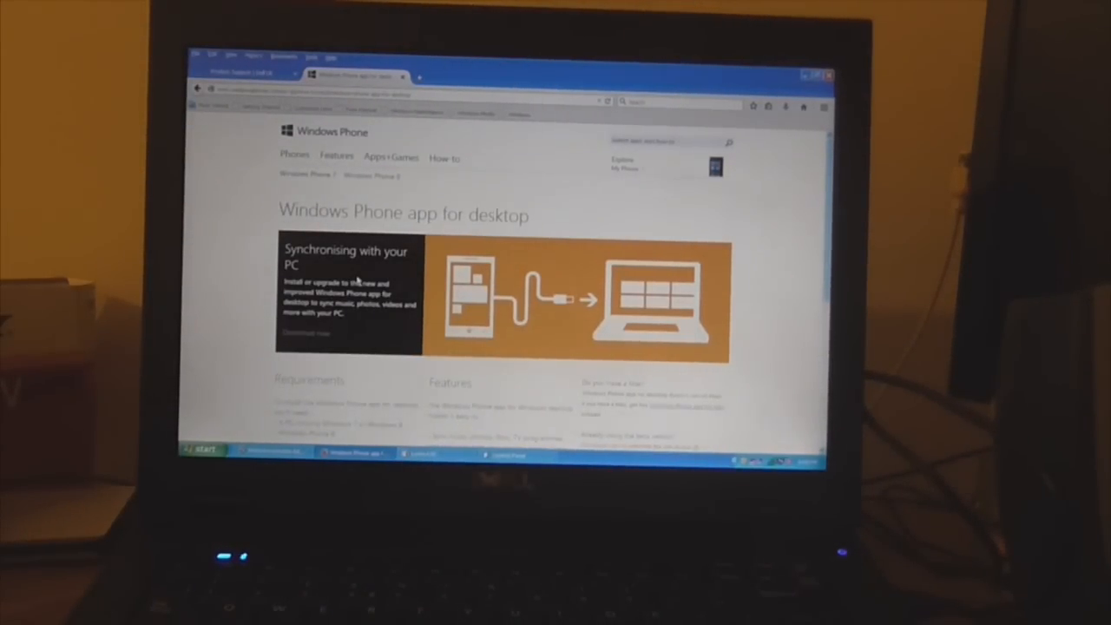
Scroll the Windows Phone app for desktop page to its Requirements: Windows 7 or 8.
scroll("down", 3)
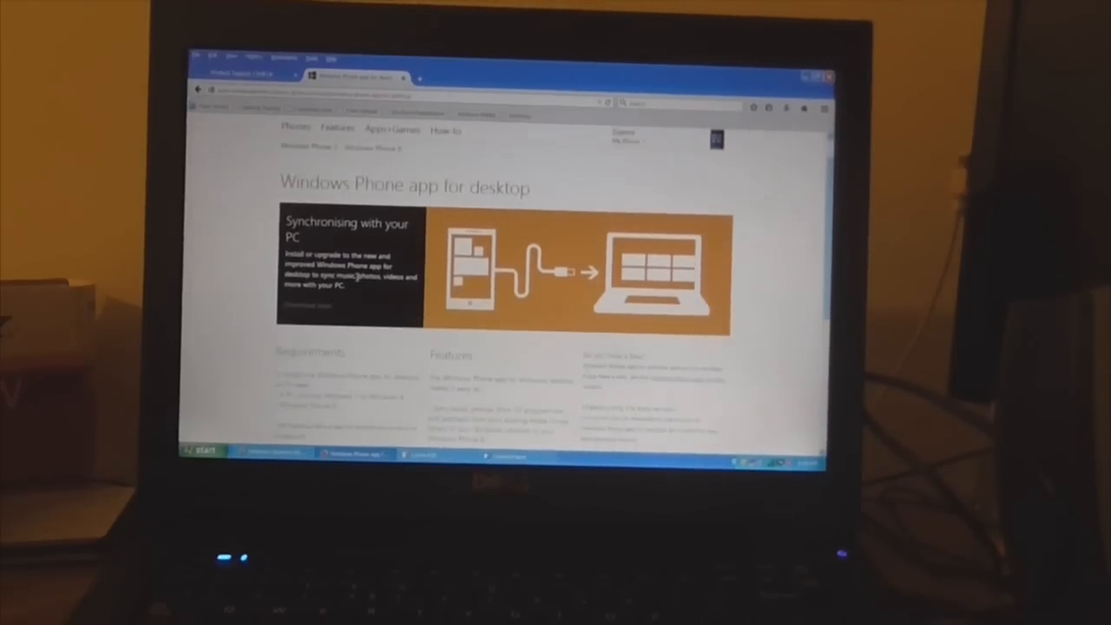
scroll("down", 3)
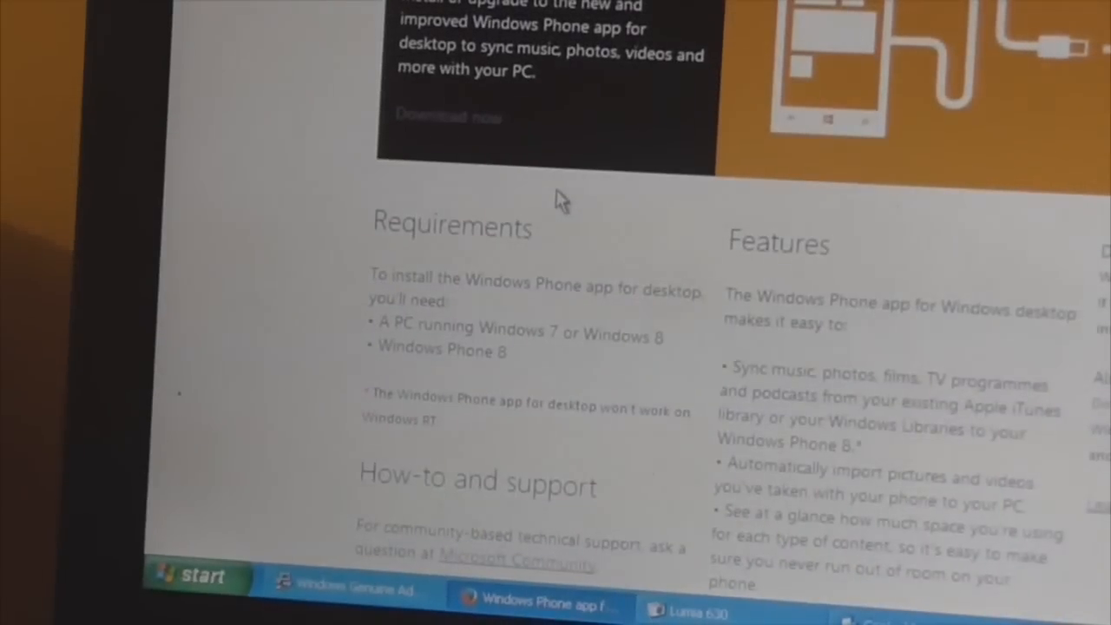
scroll("down", 3)
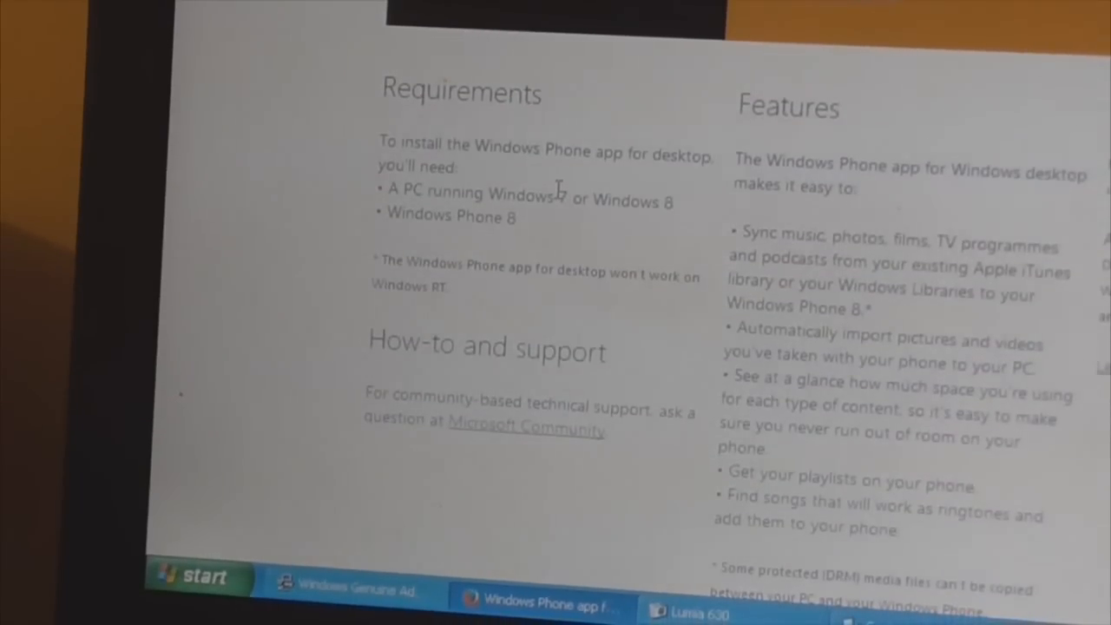
scroll("down", 3)
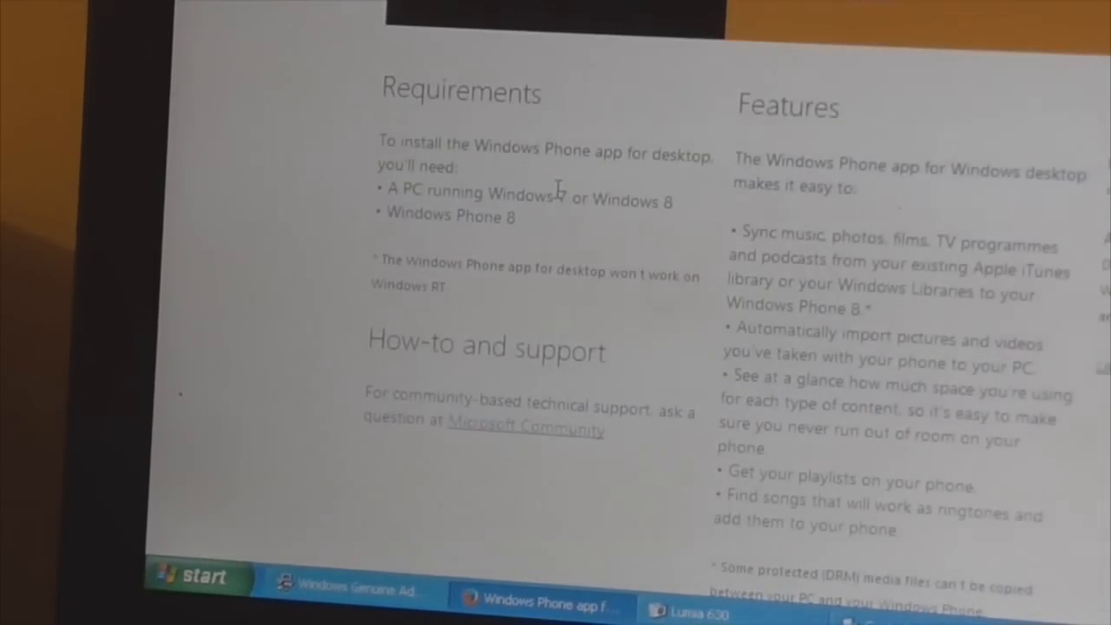
scroll("up", 3)
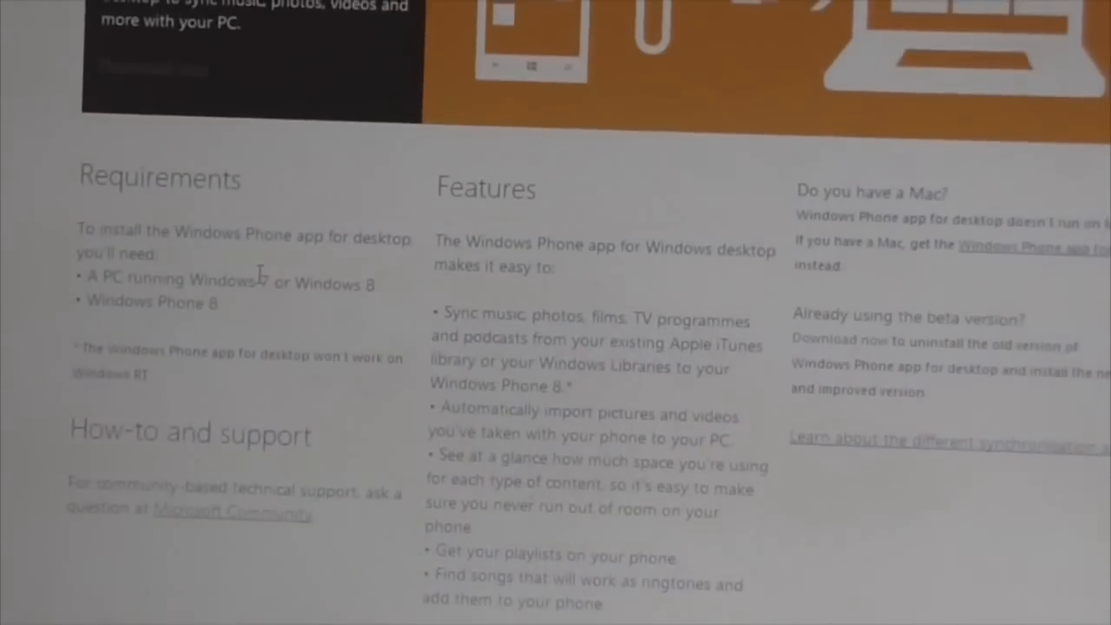